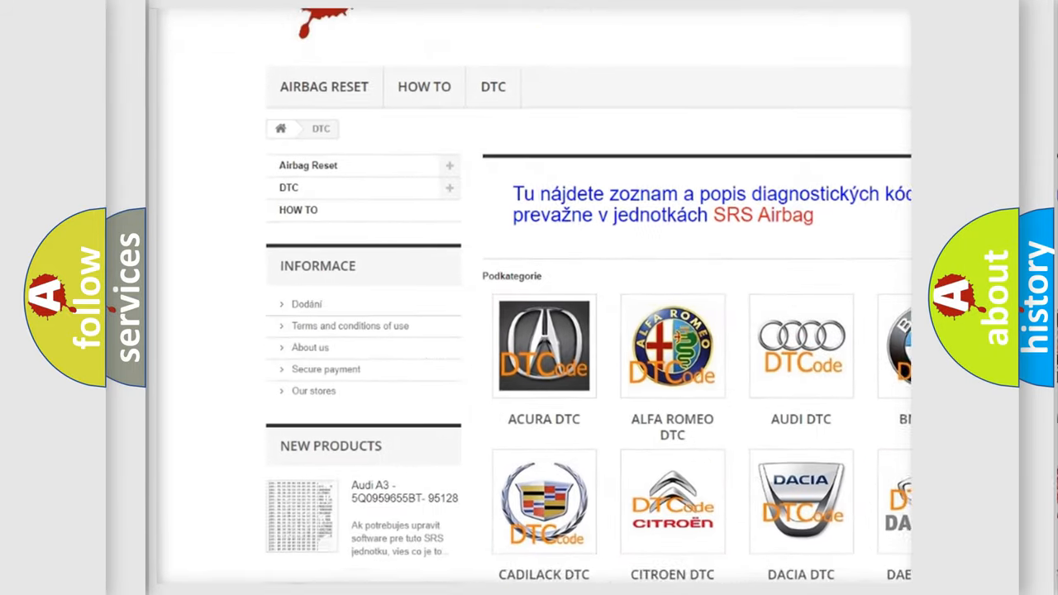
Scroll past the manufacturer logos down to the list of diagnostic code entries
{"action": "scroll", "scroll_direction": "down", "scroll_amount": 3}
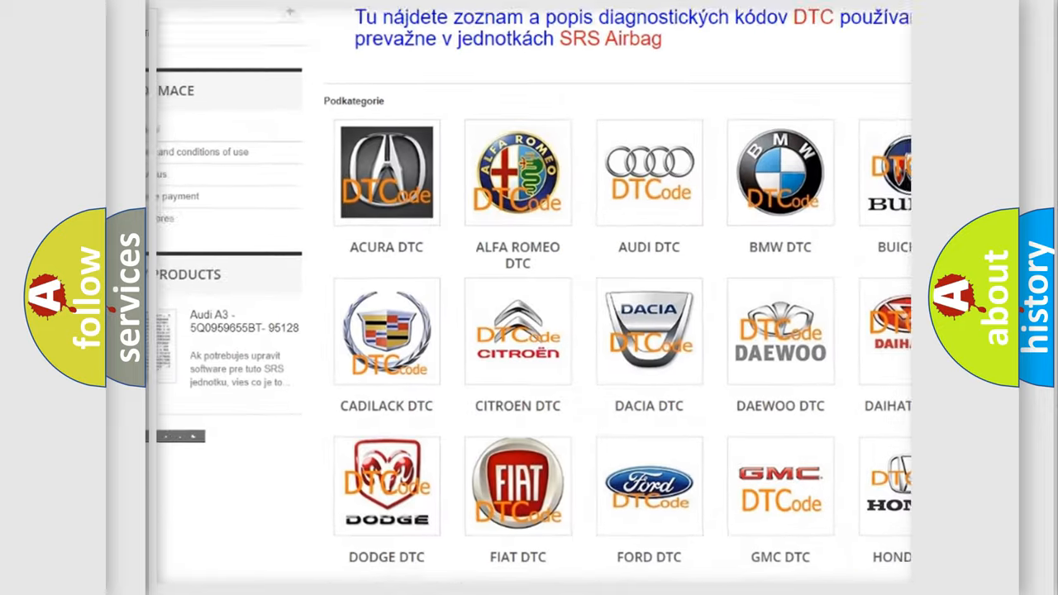
{"action": "scroll", "scroll_direction": "down", "scroll_amount": 3}
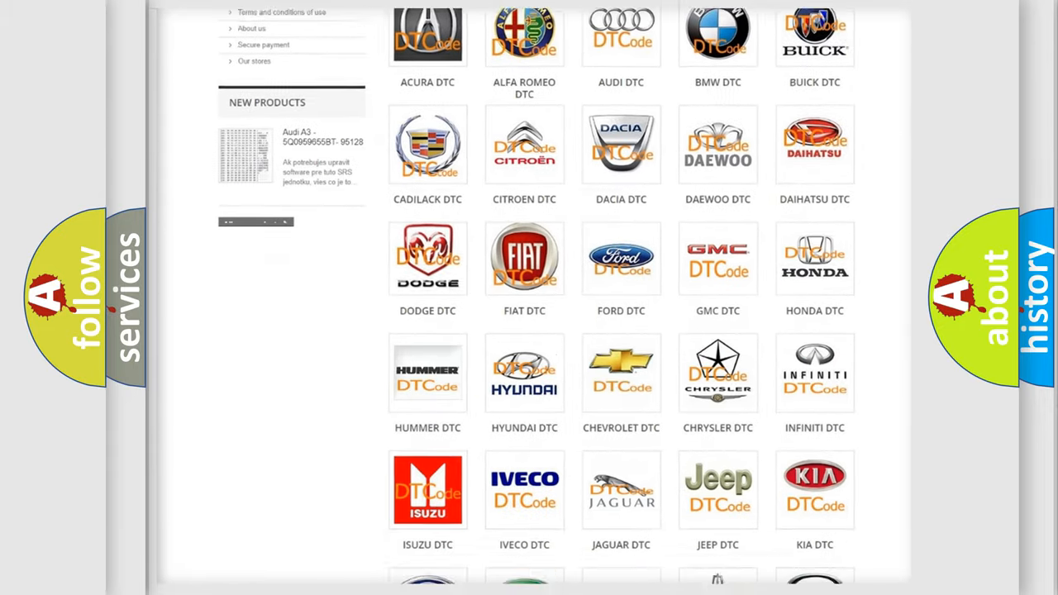
{"action": "scroll", "scroll_direction": "down", "scroll_amount": 3}
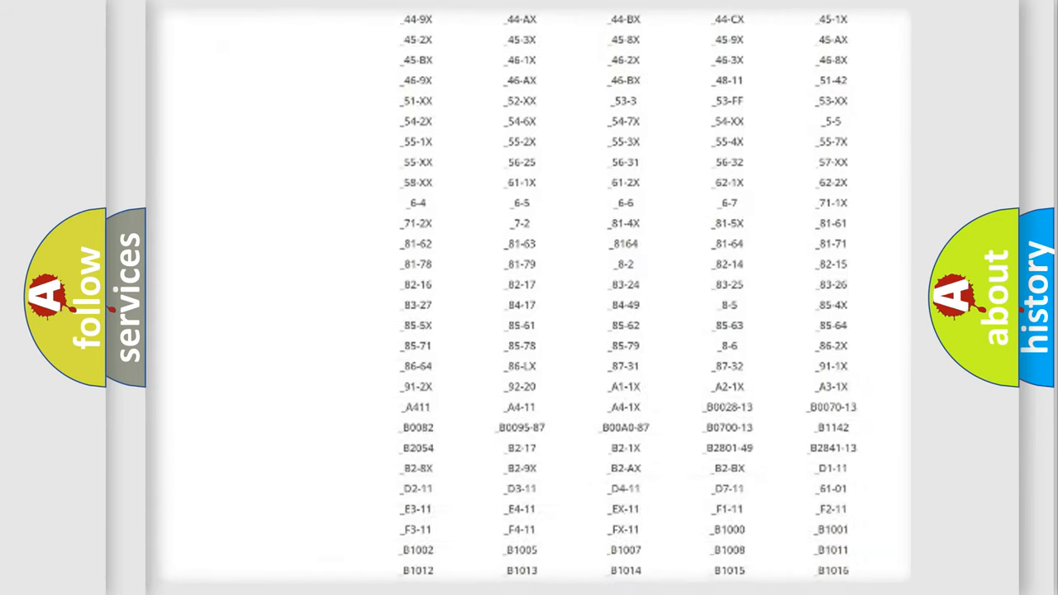
{"action": "scroll", "scroll_direction": "down", "scroll_amount": 3}
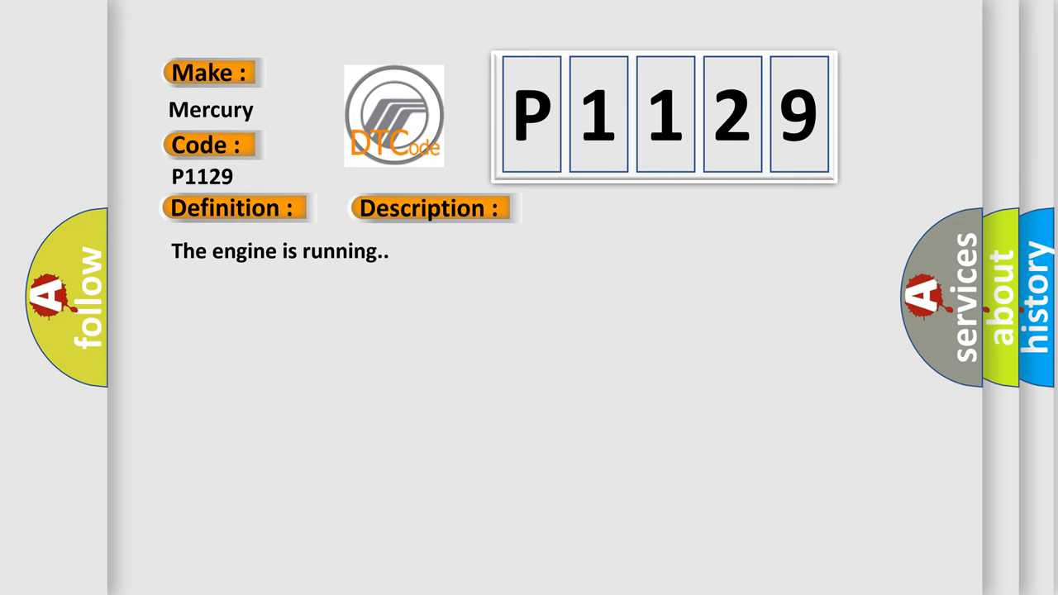
Advance the slide to reveal the Cause section listing torque-circuit wiring and communication problems
{"action": "left_click", "coordinate": [605, 208]}
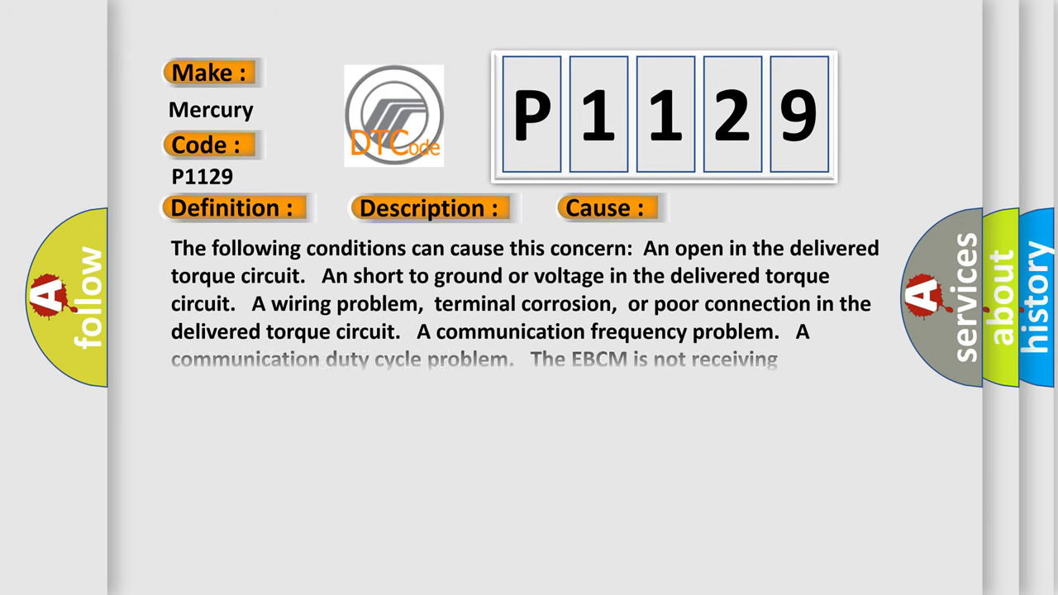